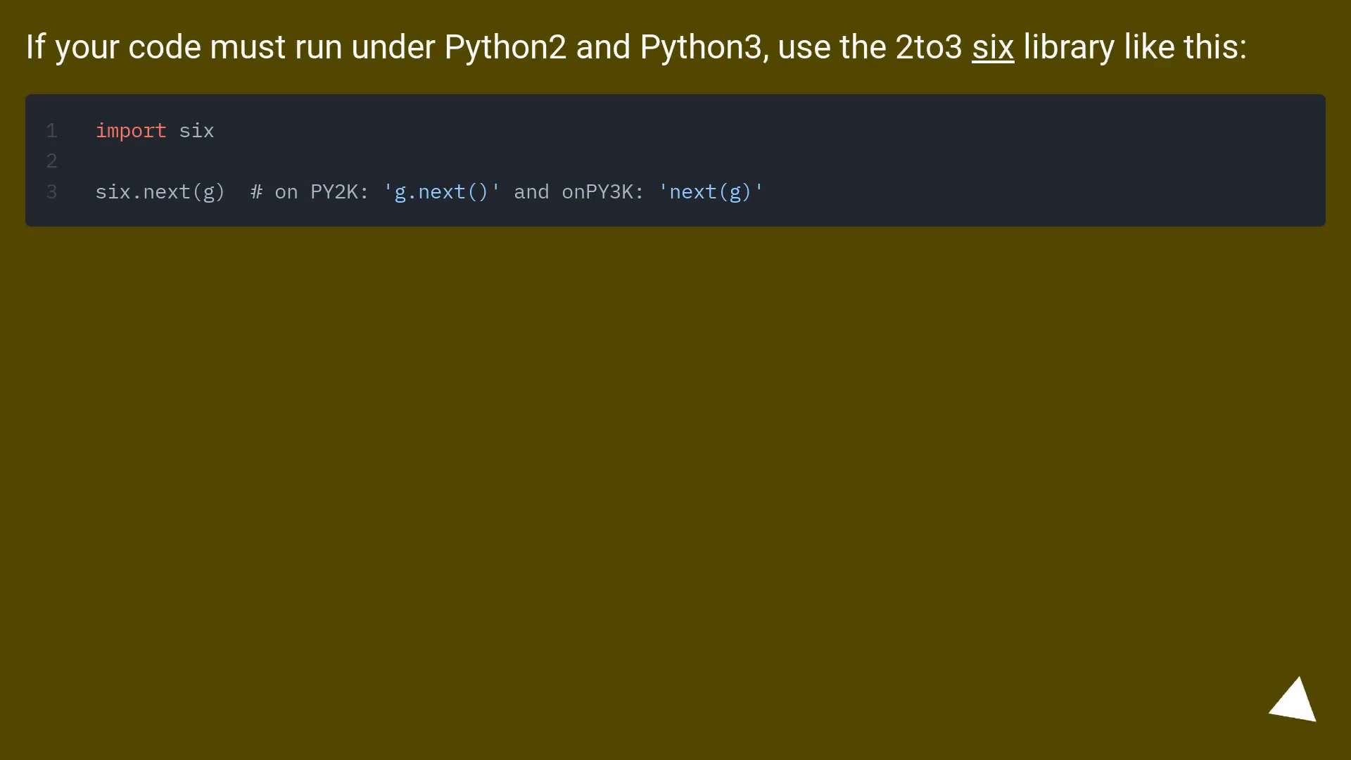
pyautogui.click(1292, 710)
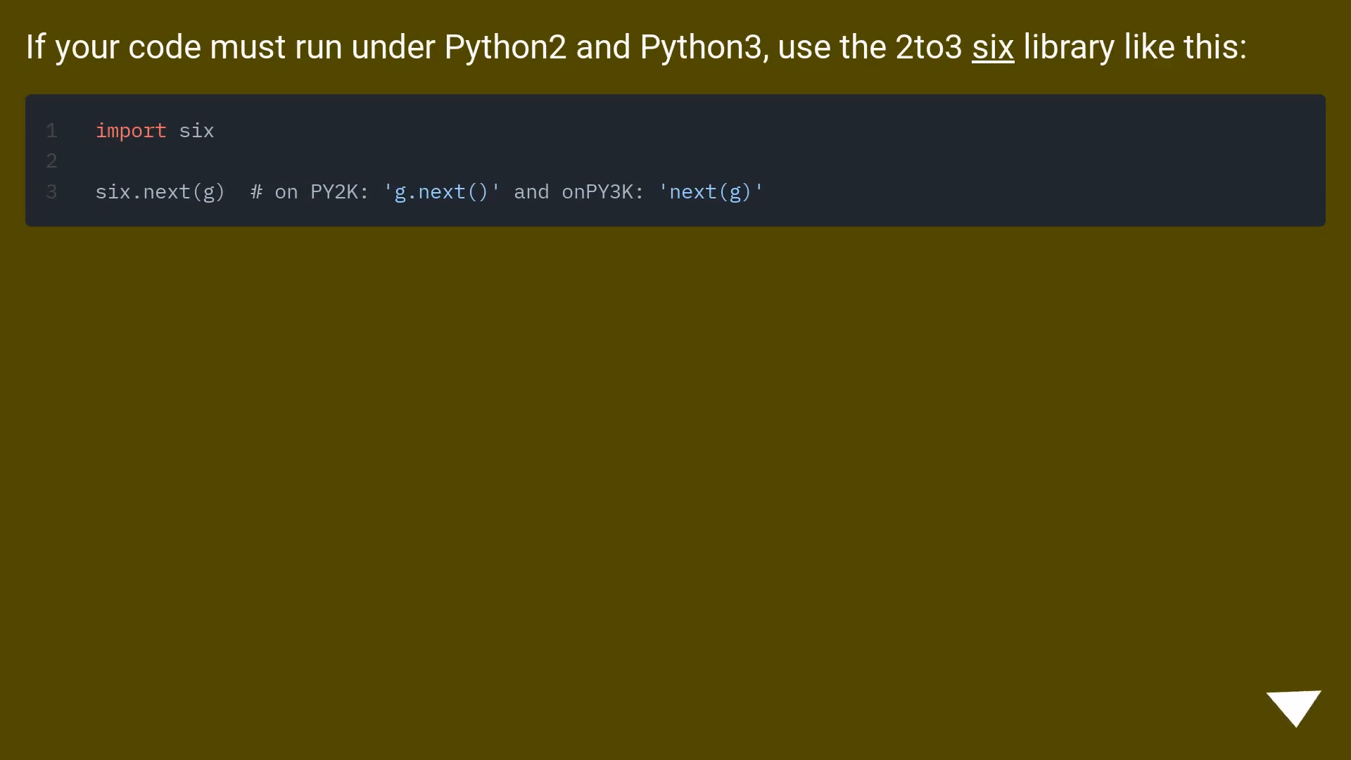
pyautogui.click(1294, 711)
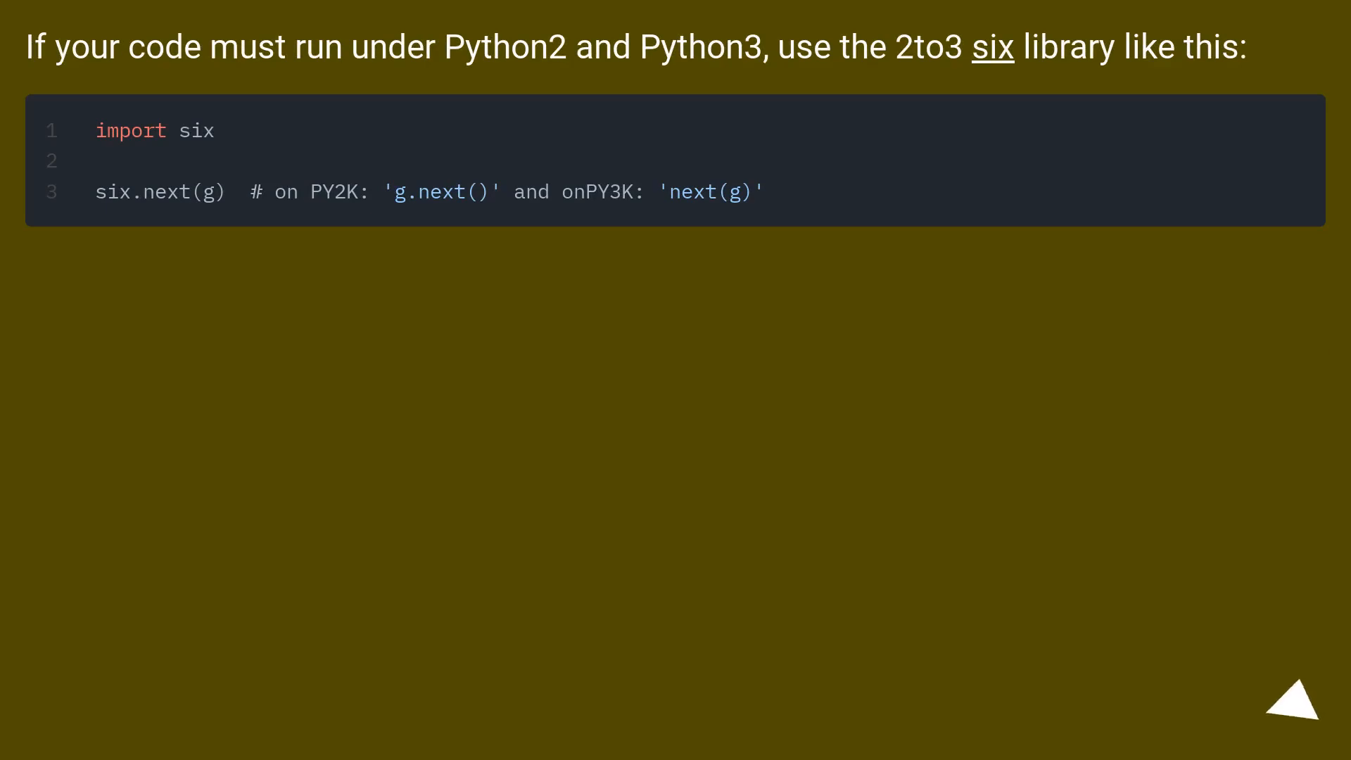
pyautogui.click(1294, 701)
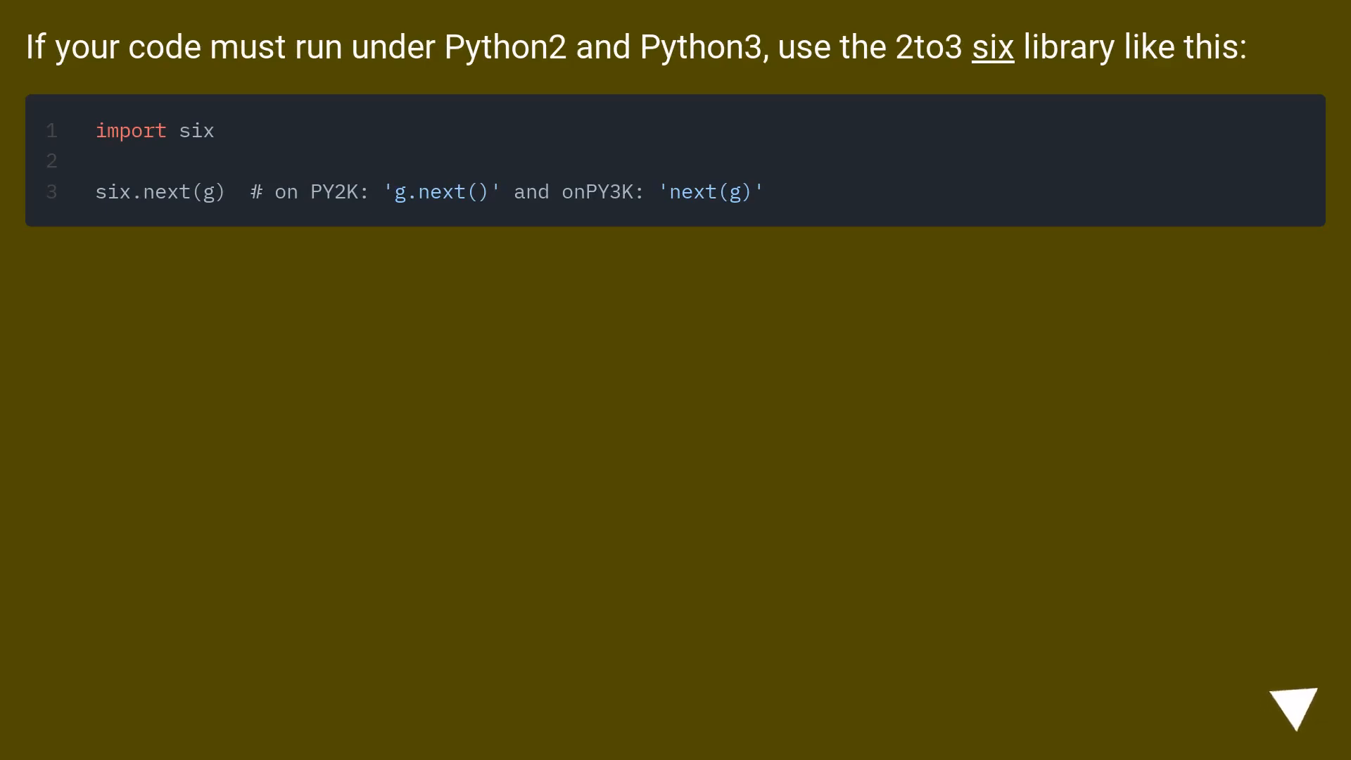
pyautogui.click(1288, 708)
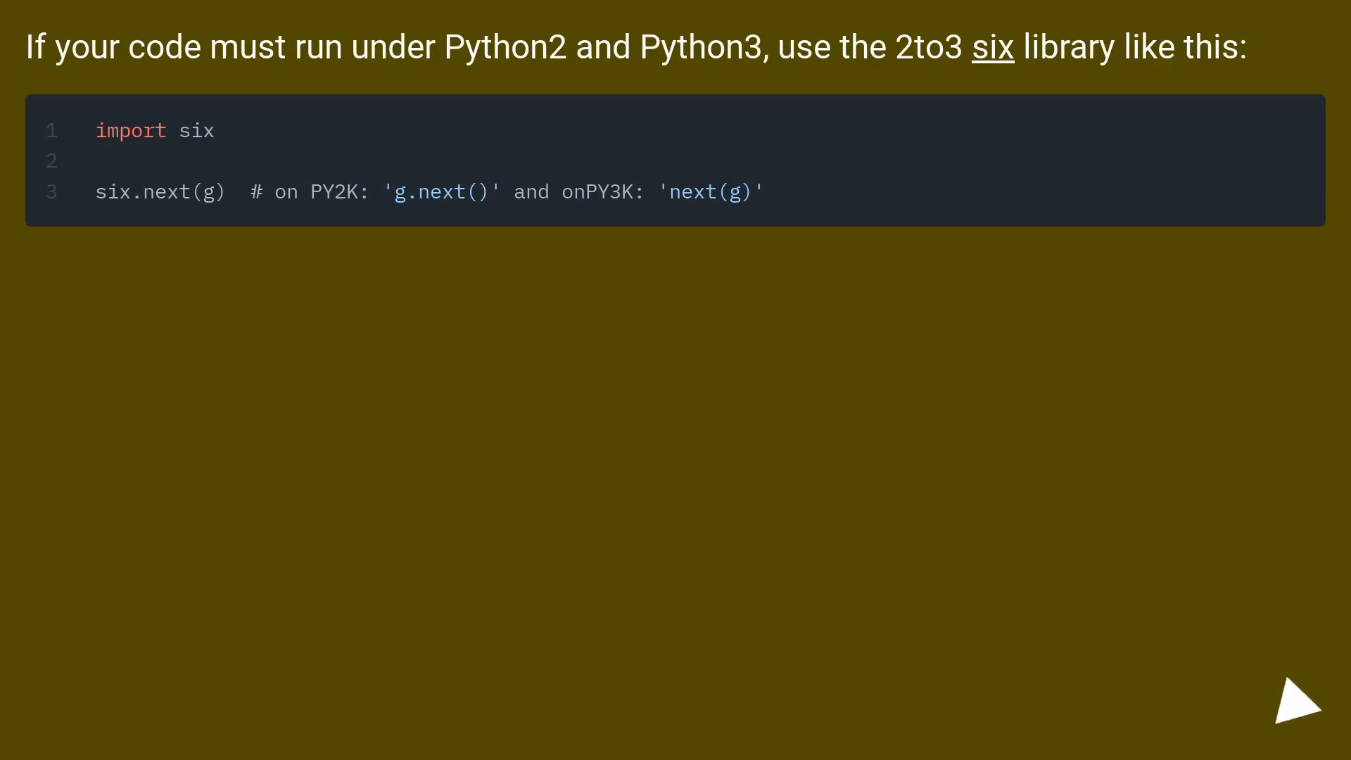